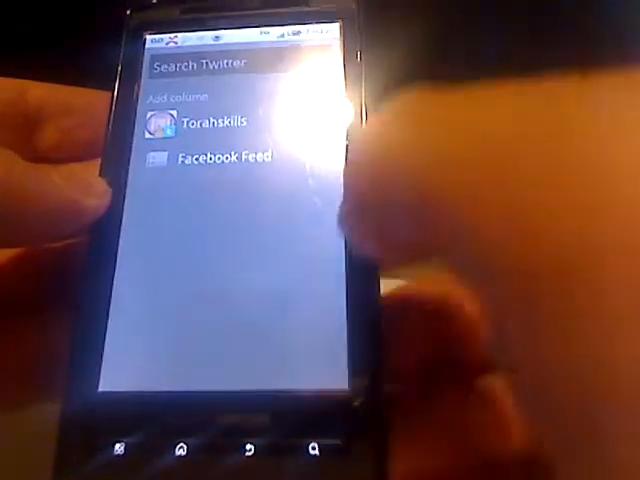
Step: Open the Add column screen showing Search Twitter, account and Facebook feed options
{"action": "left_click", "coordinate": [210, 62]}
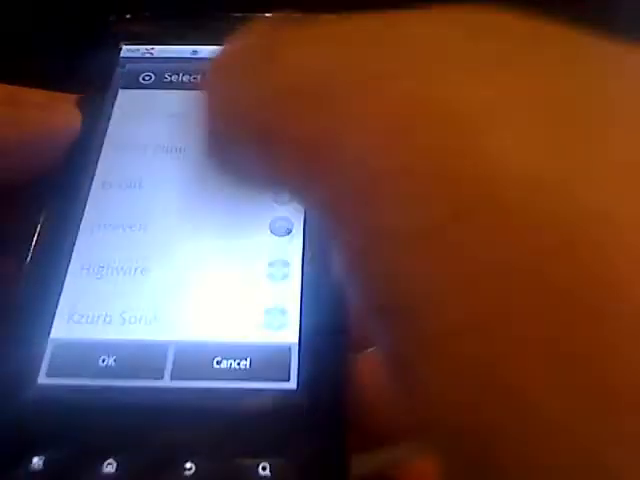
Step: Scroll the notification sound list down to Tinkerbell, Tweeters, Voila and Facebook Pop
{"action": "scroll", "scroll_direction": "down", "scroll_amount": 3}
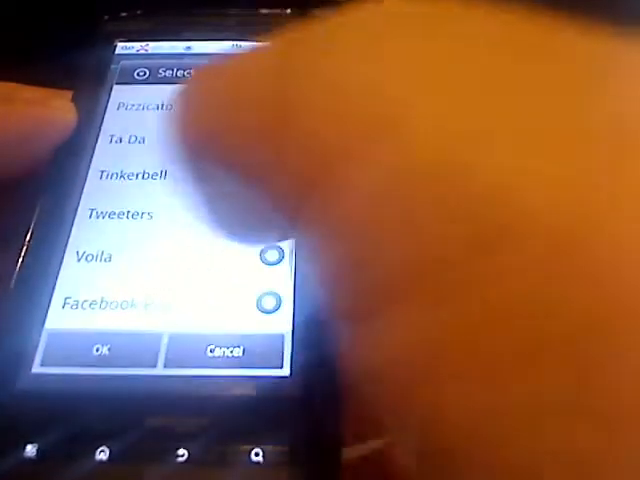